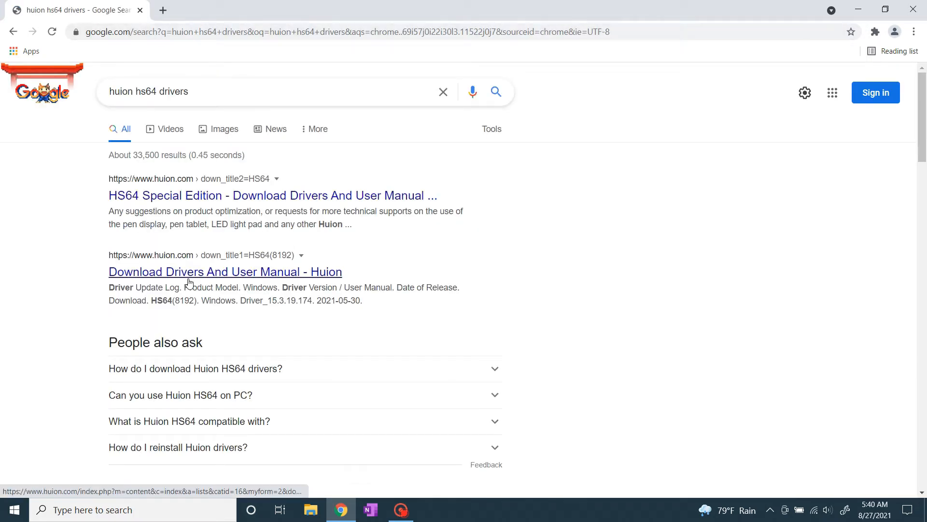
# - Open Huion's HS64 driver download page and download Driver_14.8.137 for Windows
pyautogui.click(225, 272)
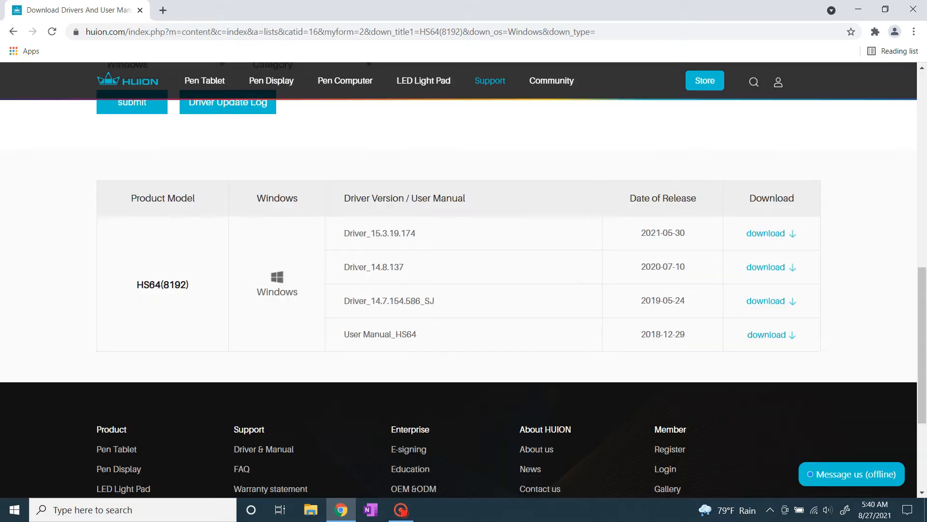
pyautogui.moveTo(163, 285); pyautogui.dragTo(792, 233)
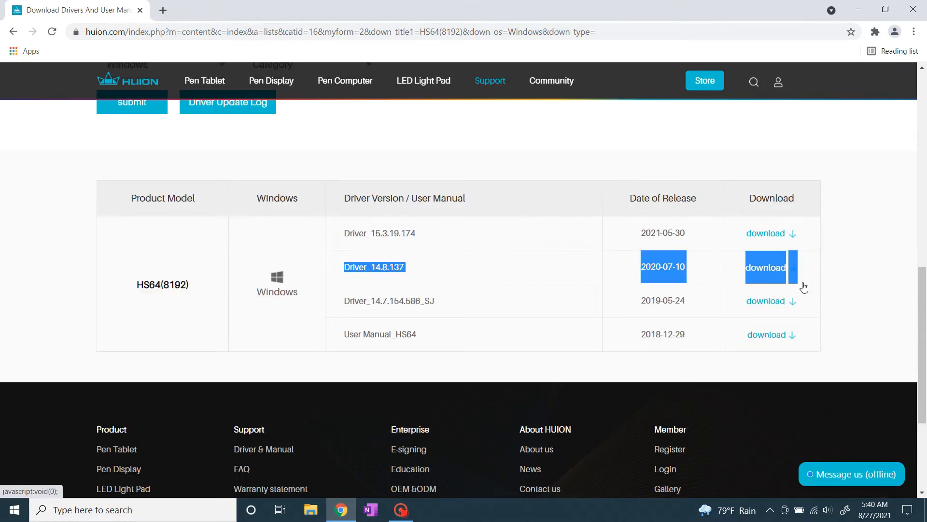
pyautogui.moveTo(718, 273)
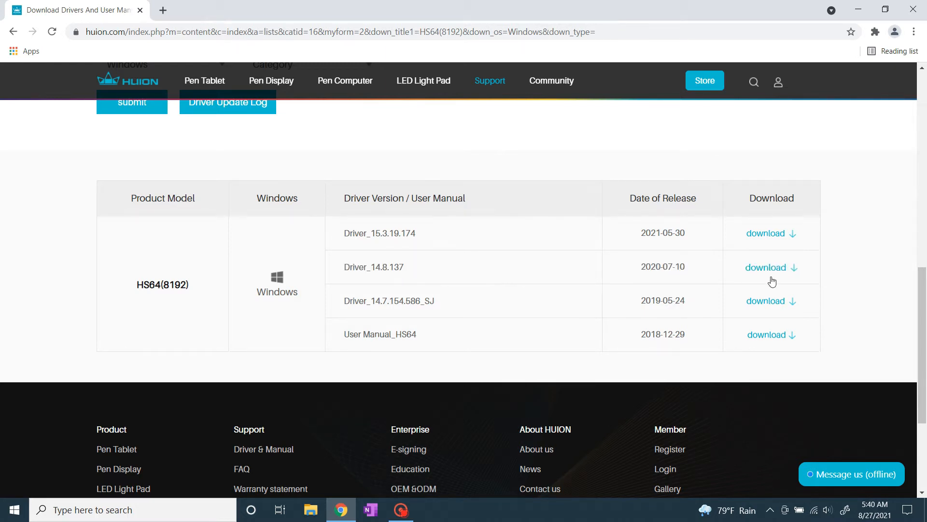
pyautogui.click(766, 267)
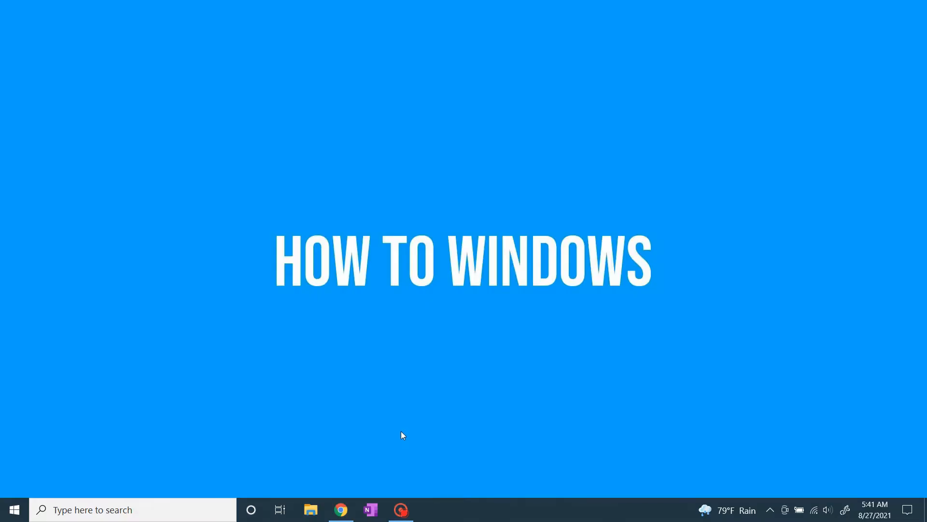
# - Open the Huion Tablet driver from the system tray and view the pad button press-key mappings
pyautogui.click(770, 509)
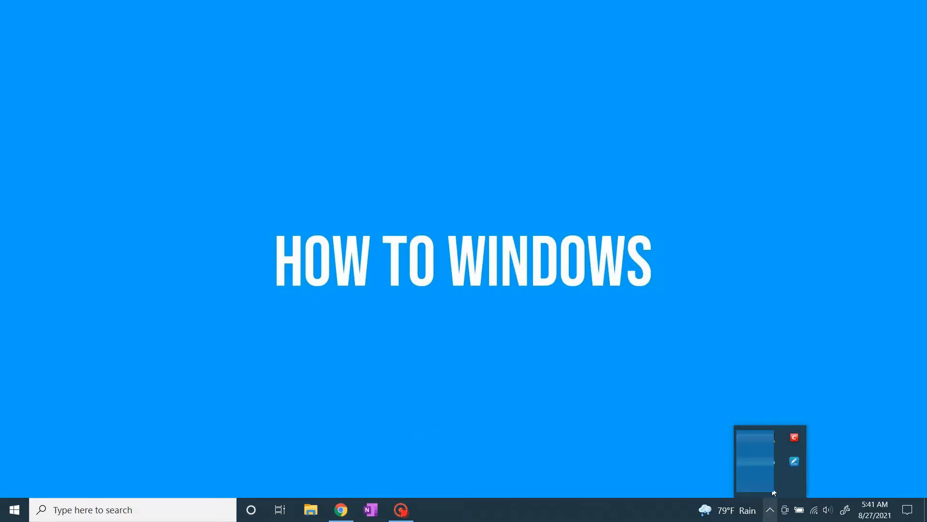
pyautogui.click(794, 461)
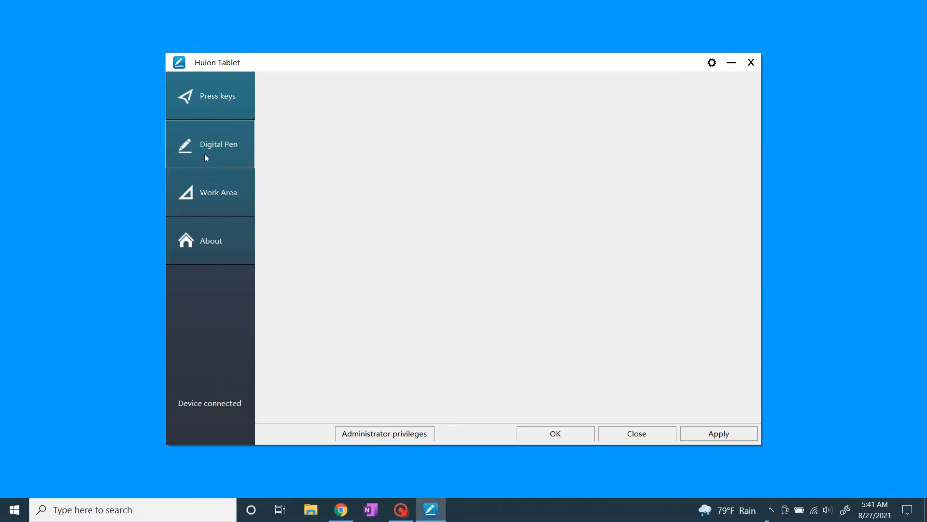
pyautogui.click(218, 144)
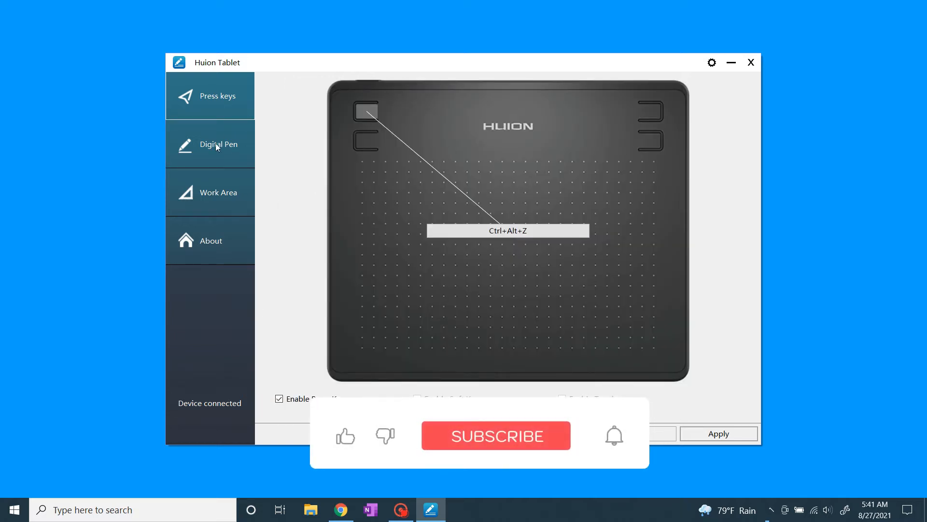
pyautogui.click(218, 144)
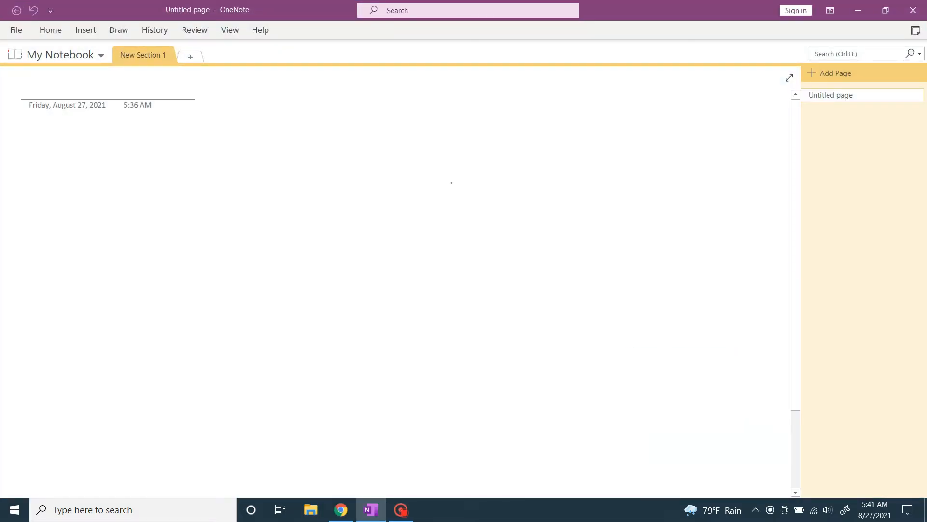
# - Add a new pen through Draw's Color & Thickness and move it up the favourites
pyautogui.click(118, 30)
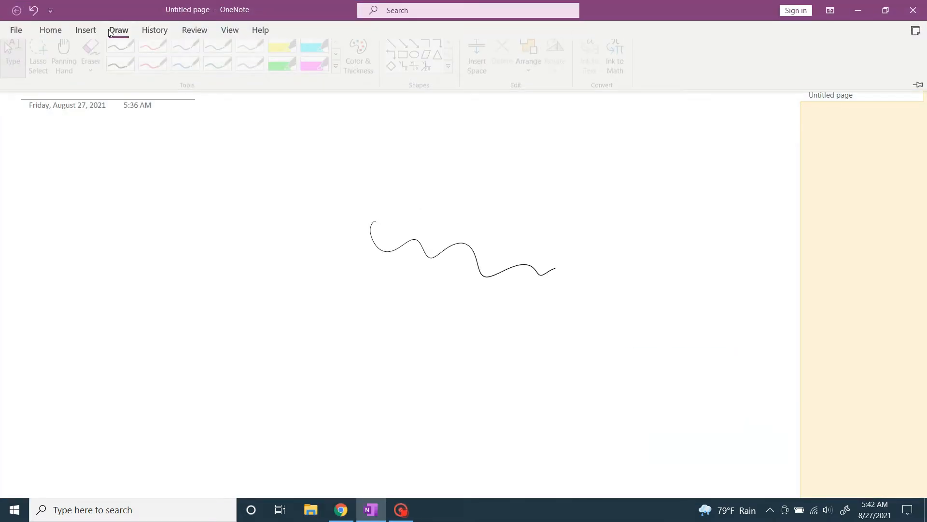
pyautogui.click(362, 54)
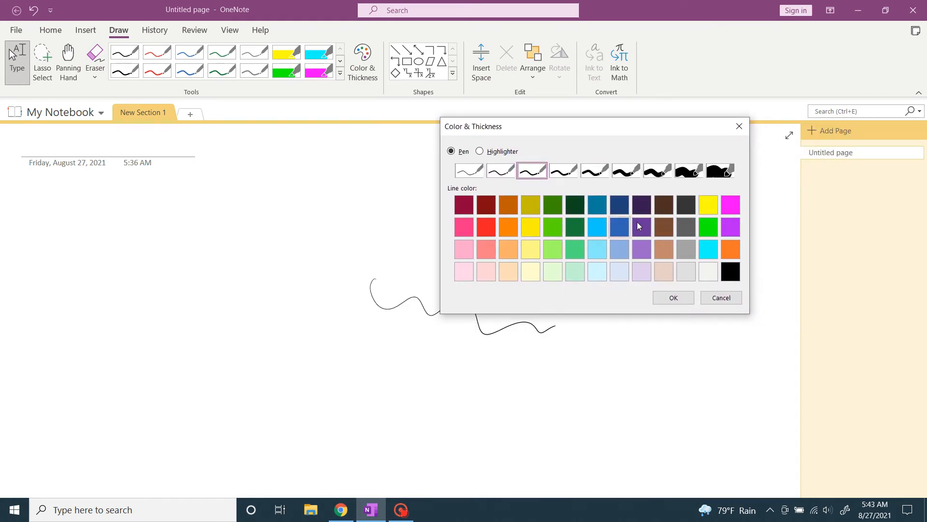
pyautogui.click(673, 297)
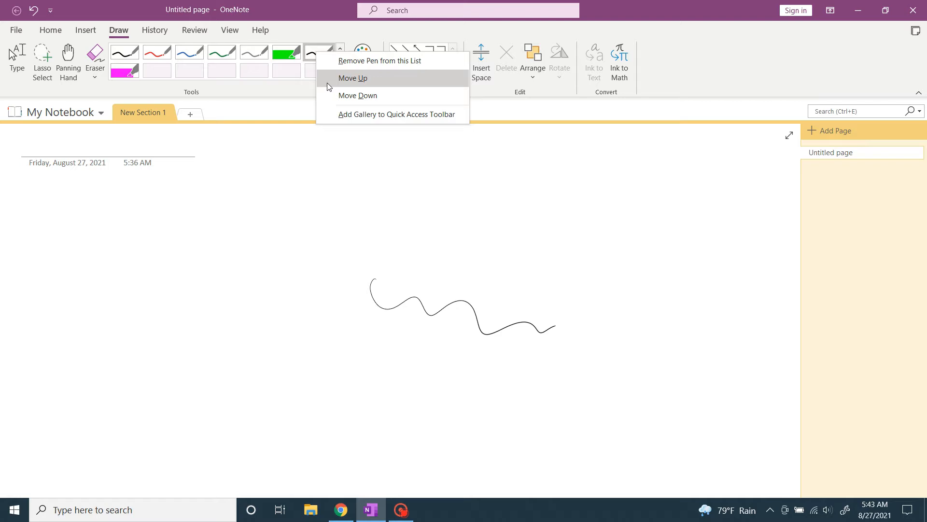
pyautogui.click(353, 77)
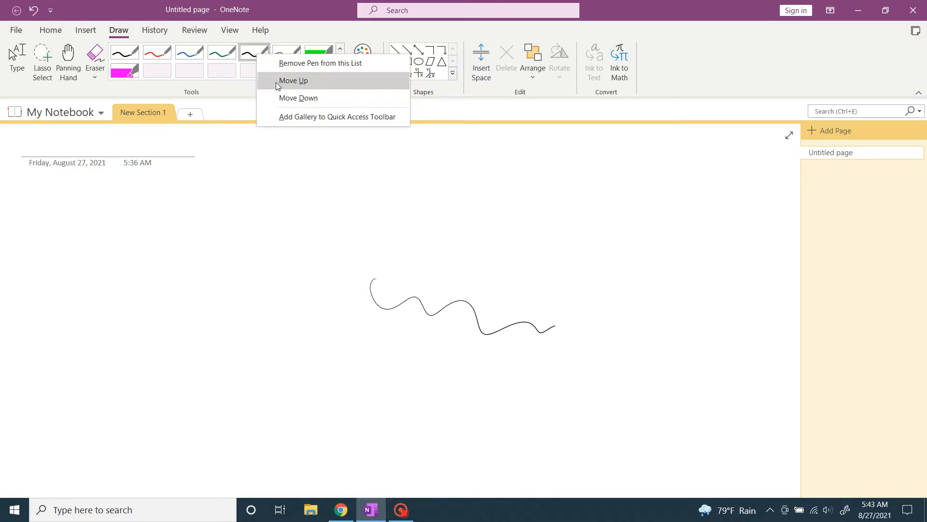
pyautogui.click(294, 81)
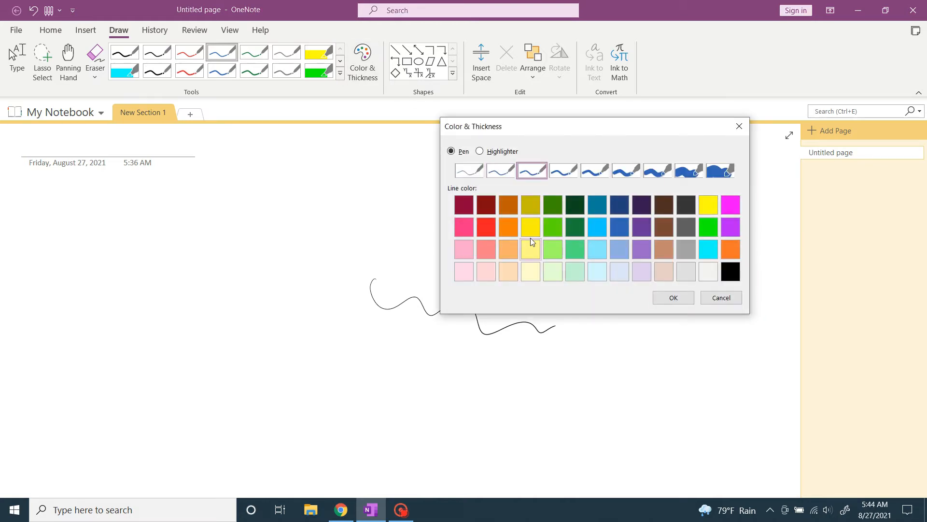
pyautogui.moveTo(663, 248)
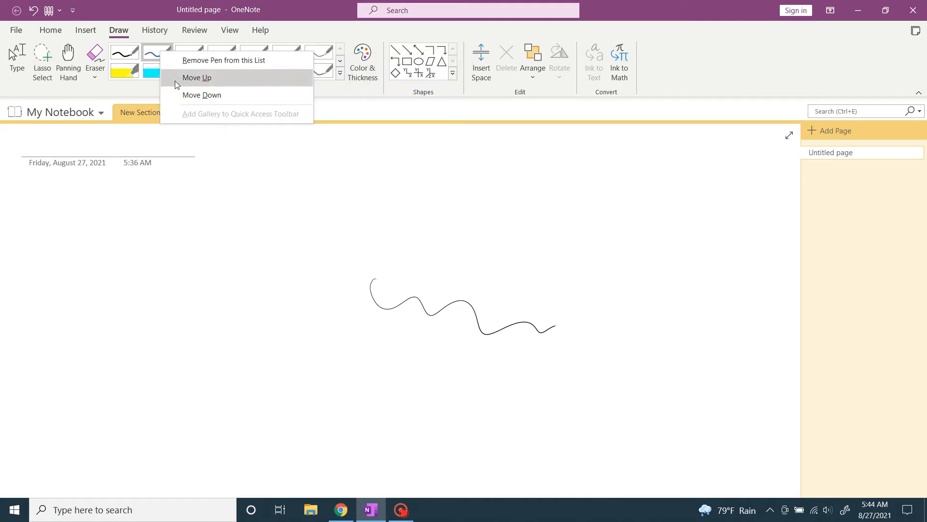
# - Move the blue pen one place earlier in the favourite pens
pyautogui.click(363, 57)
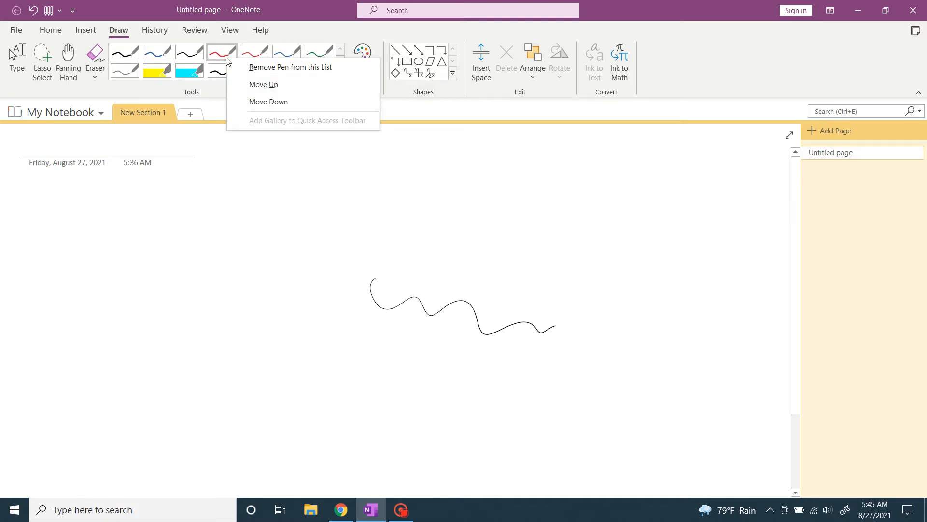
# - Add a thicker light blue highlighter to the favourites and move it toward the front
pyautogui.click(363, 51)
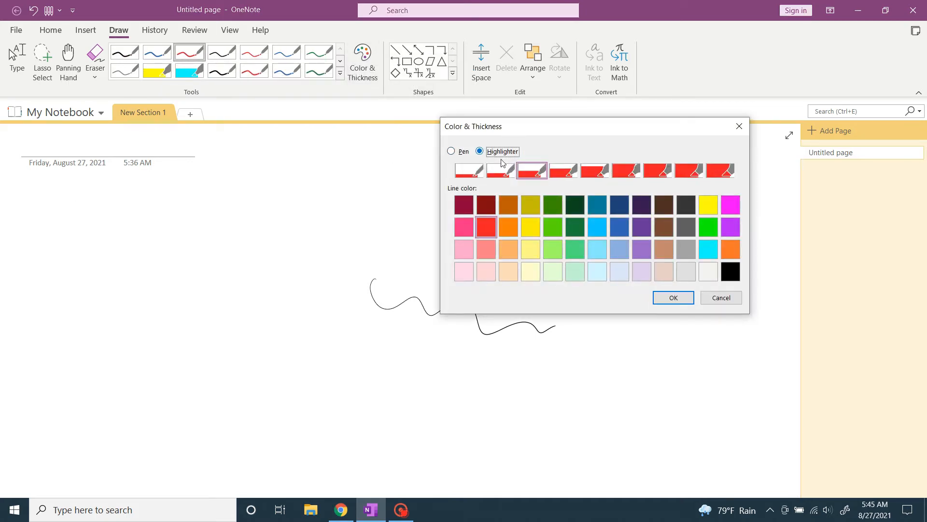
pyautogui.click(564, 170)
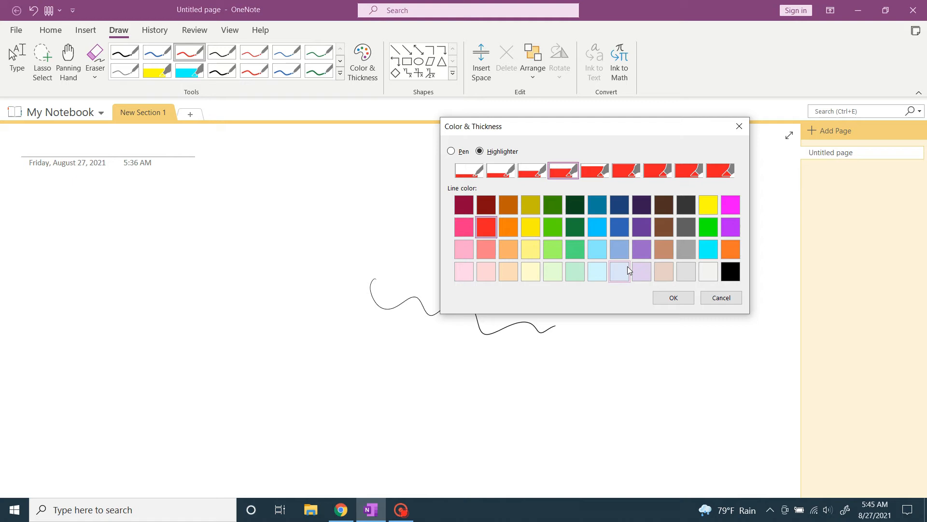
pyautogui.click(673, 297)
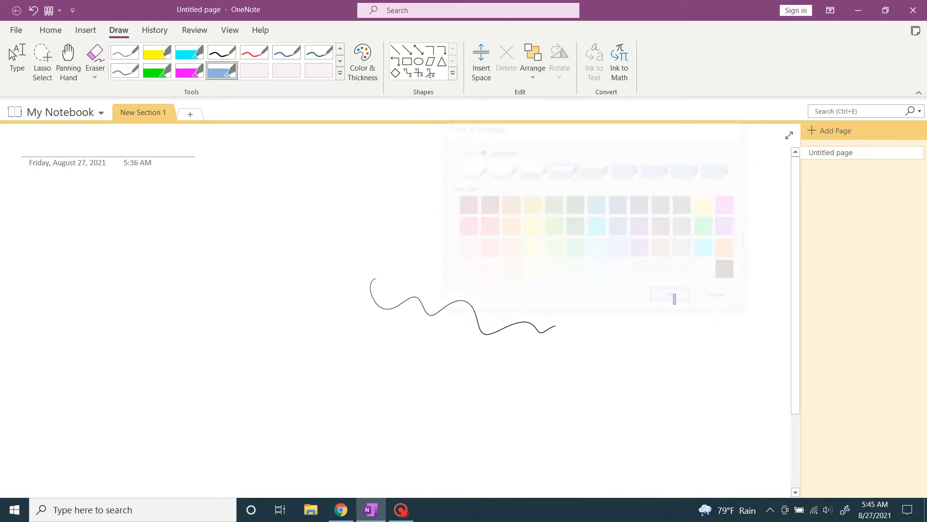
pyautogui.rightClick(319, 52)
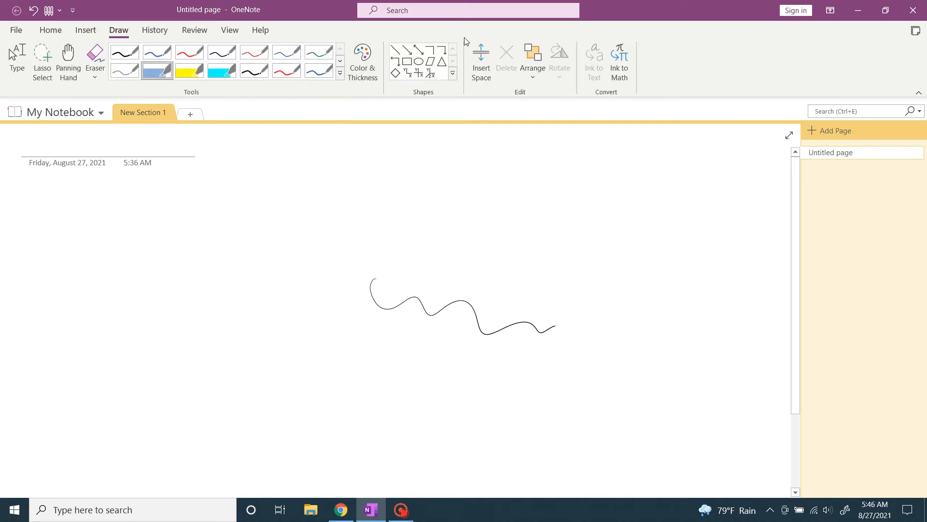
pyautogui.moveTo(683, 64)
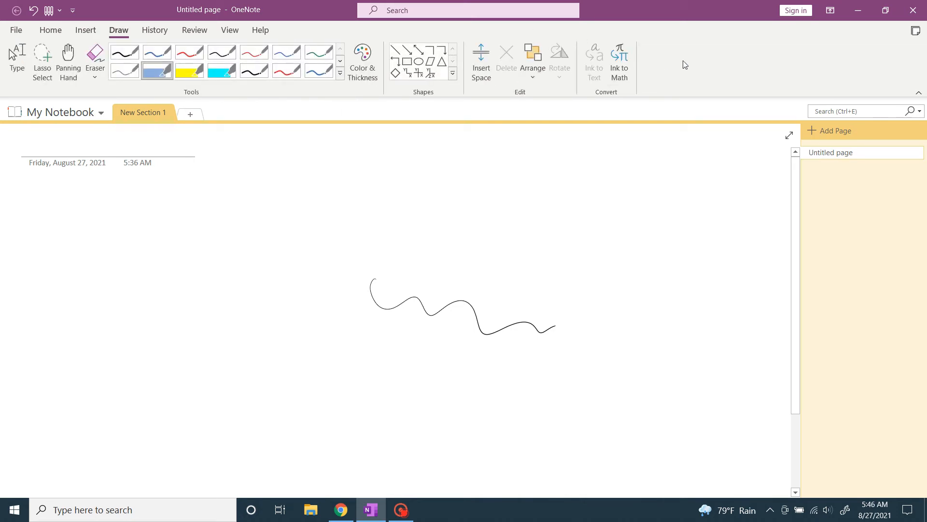
# - Create a new group under Draw in Customize the Ribbon and rename it Favourites
pyautogui.rightClick(685, 64)
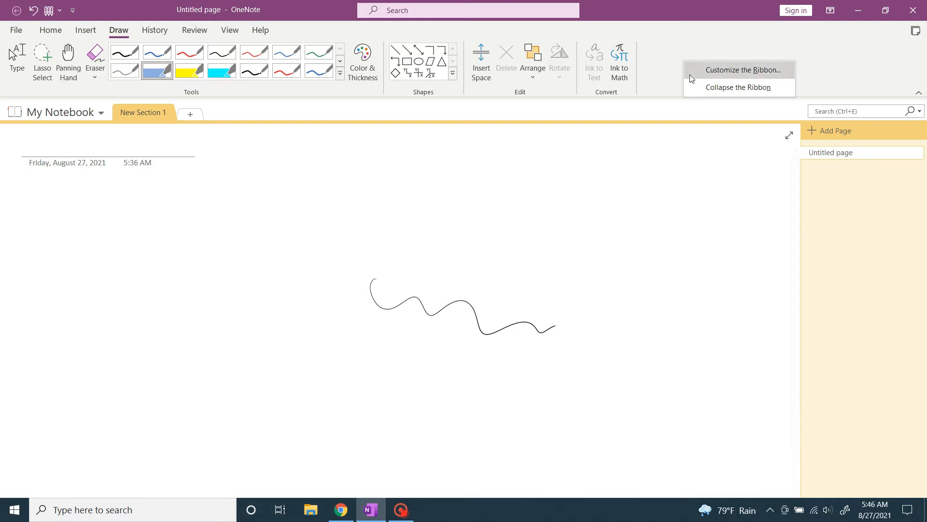
pyautogui.click(739, 70)
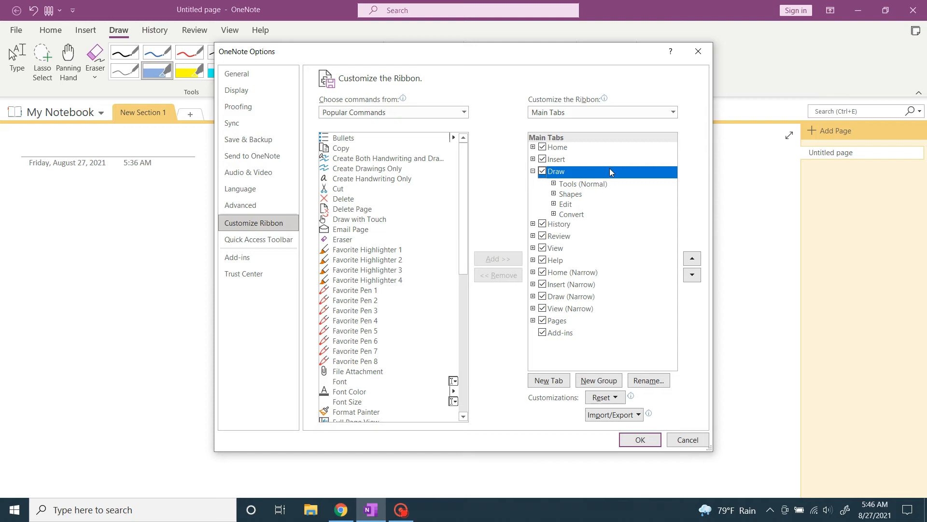
pyautogui.click(599, 380)
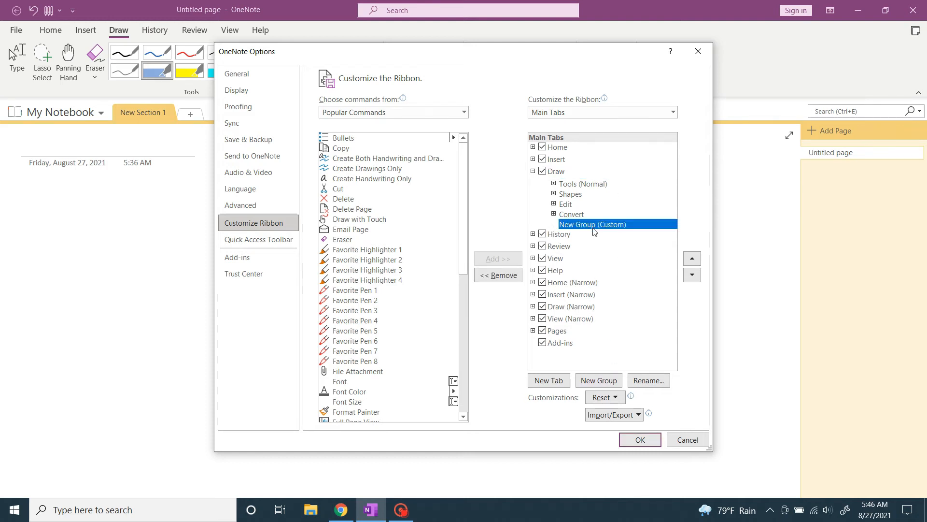
pyautogui.click(649, 380)
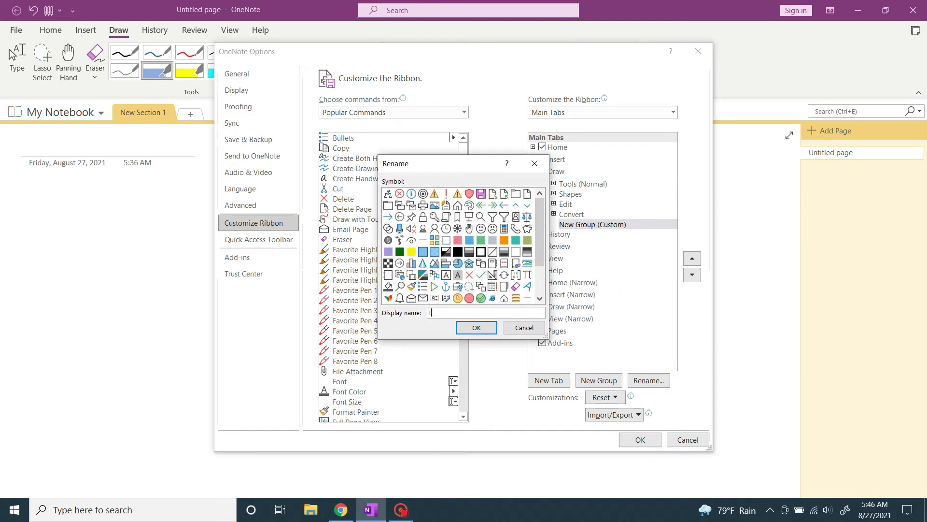
pyautogui.click(476, 327)
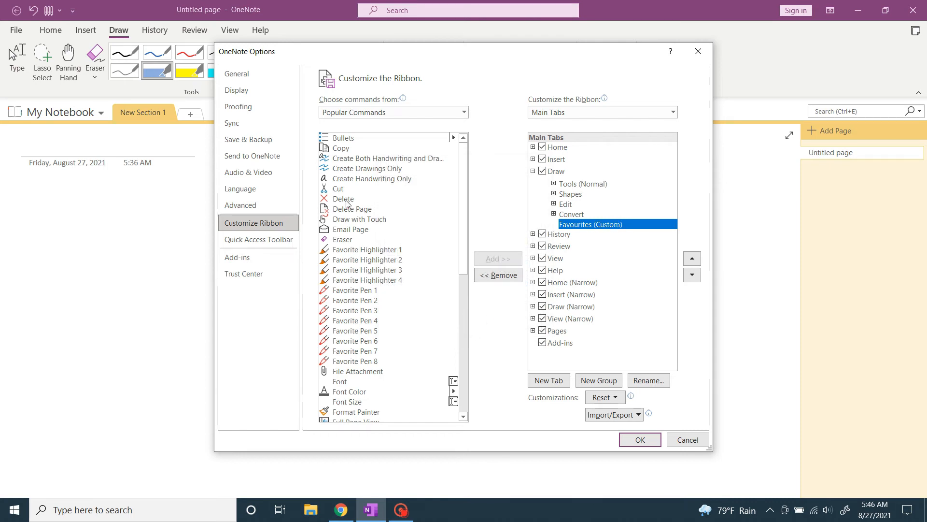
pyautogui.moveTo(370, 291)
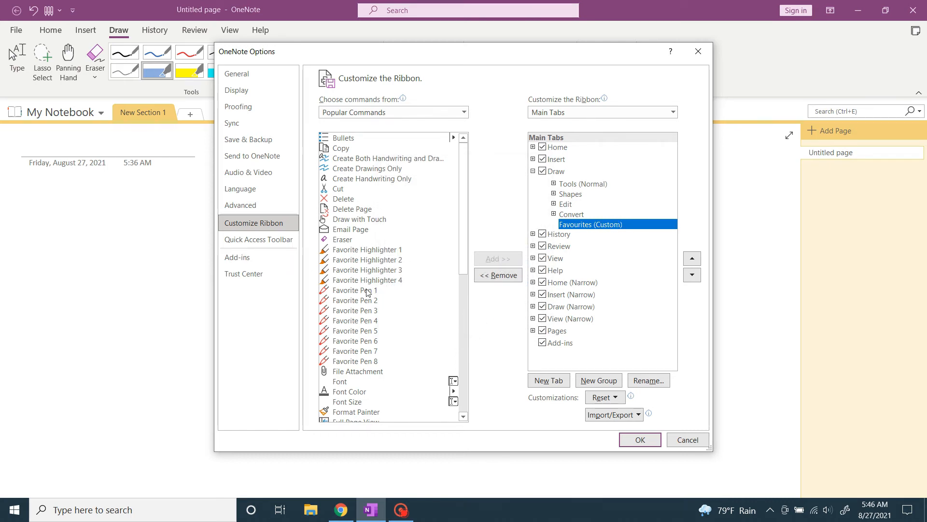
# - Add Favorite Pen 1, 2, 3 and Favorite Highlighter 1 to the Favourites group
pyautogui.click(498, 259)
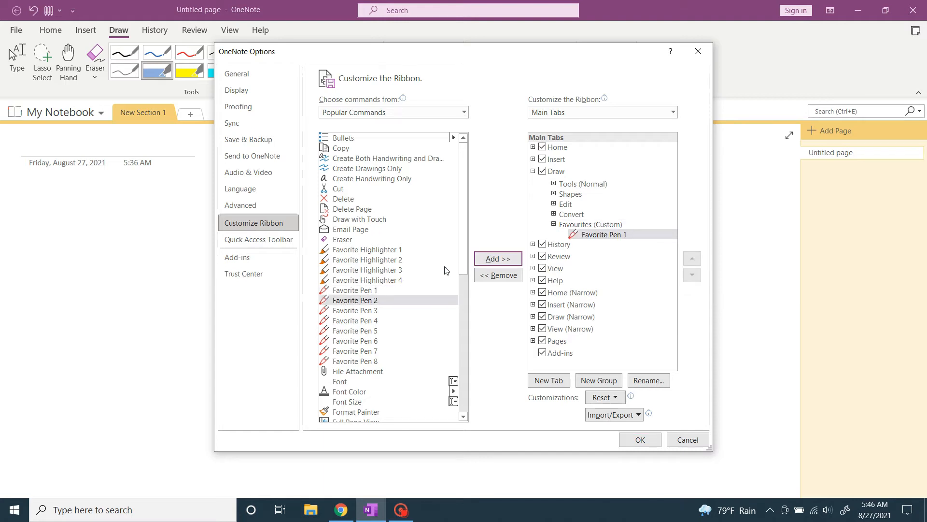
pyautogui.click(498, 259)
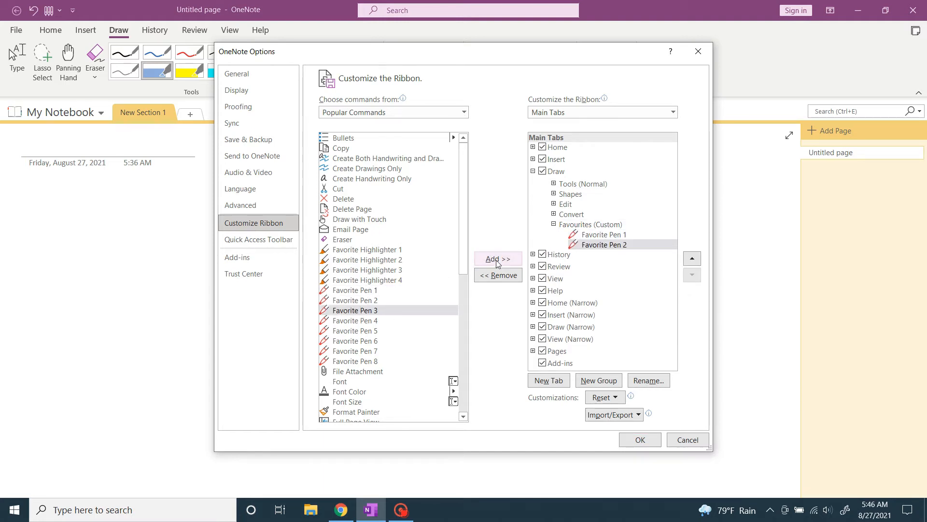
pyautogui.click(498, 259)
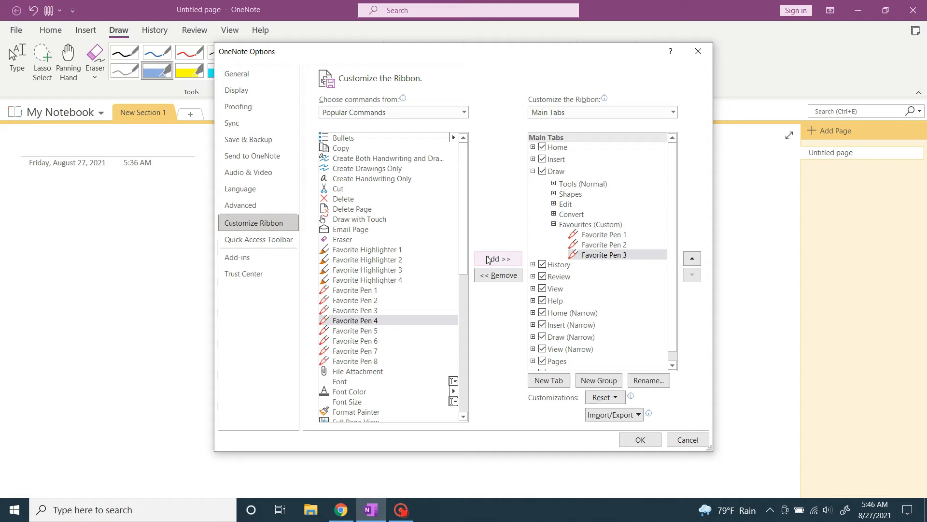
pyautogui.click(367, 249)
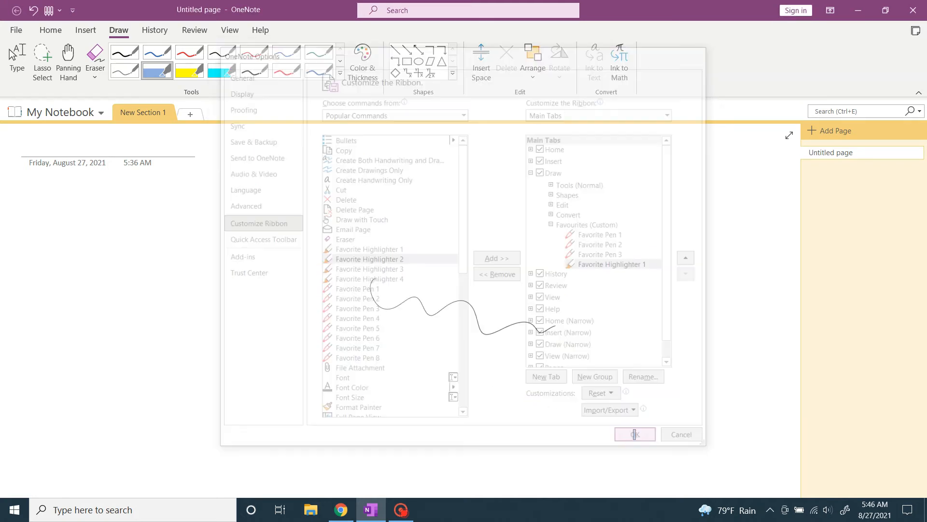
# - Save the ribbon customization and switch to the second favourite pen for test strokes
pyautogui.click(635, 434)
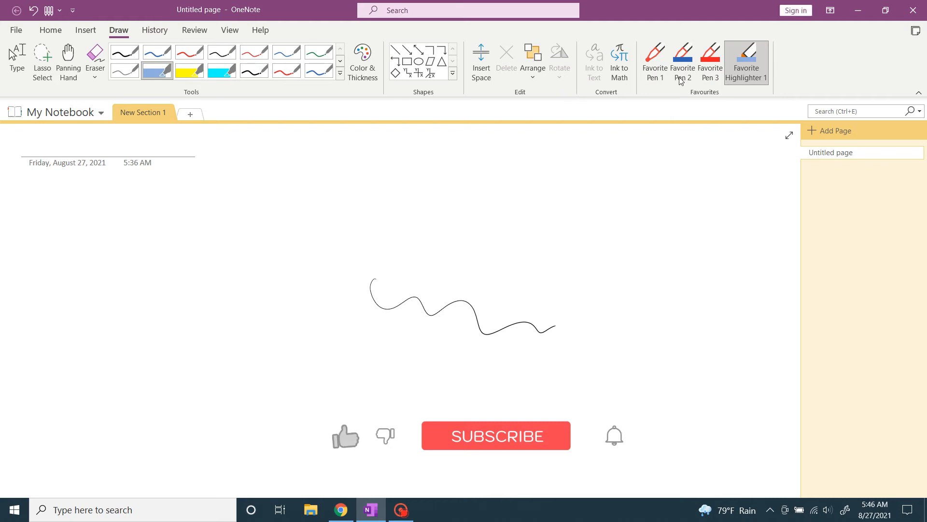
pyautogui.click(614, 435)
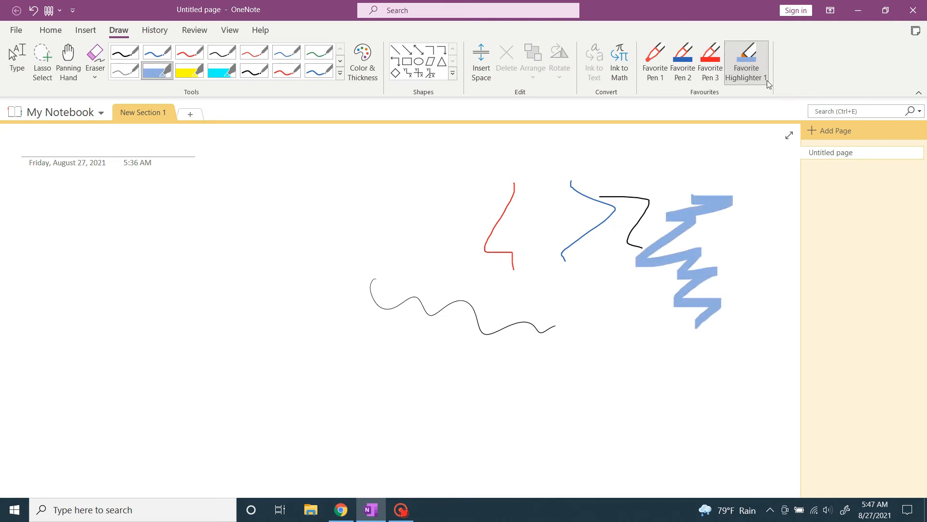
pyautogui.moveTo(813, 71)
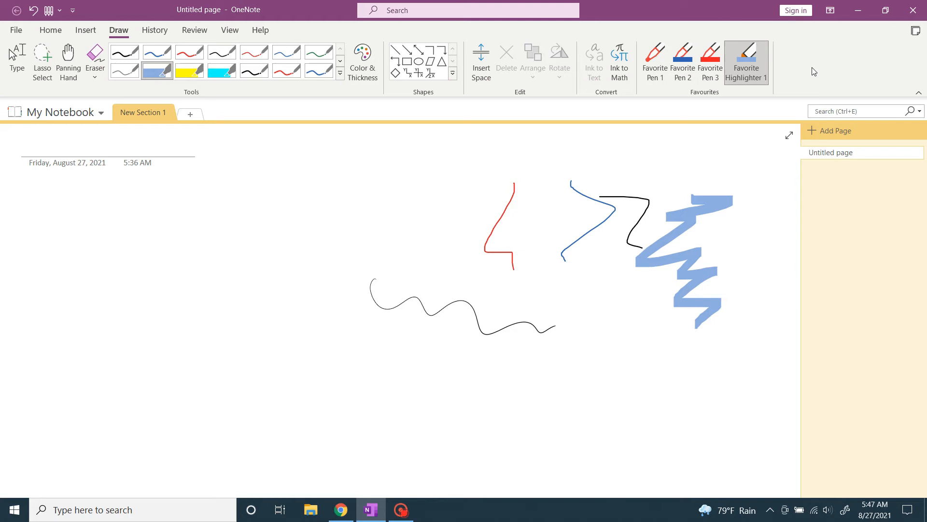
pyautogui.press('alt')
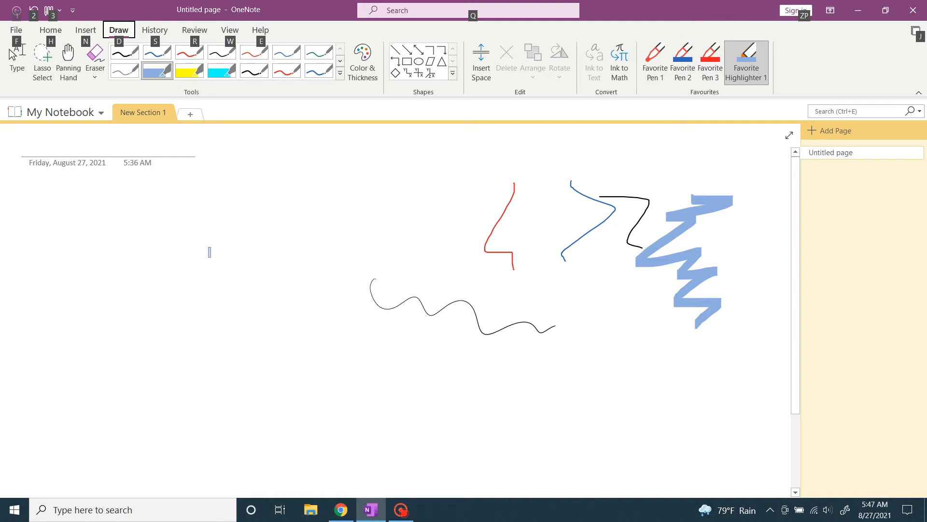
pyautogui.press('alt')
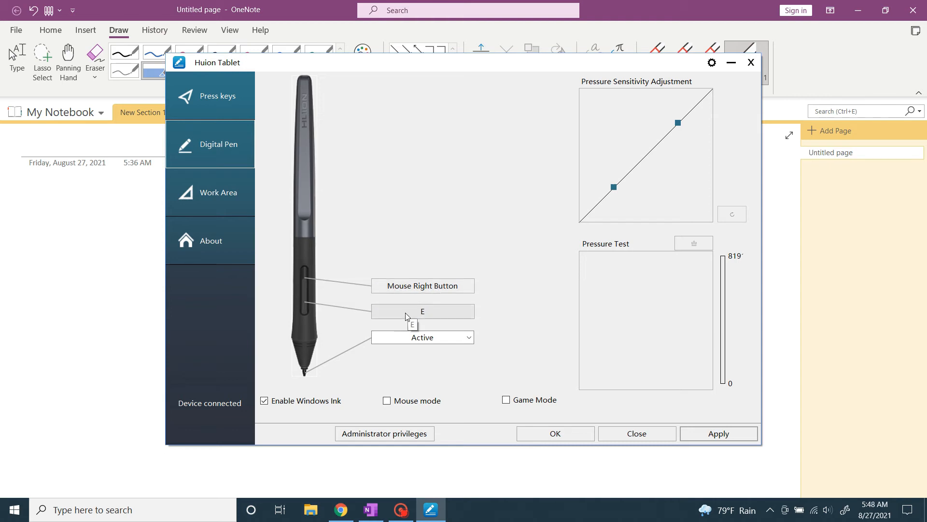
# - Map the pen's lower side button to Alt+DY1, then check OneNote's Alt shortcut codes
pyautogui.click(423, 311)
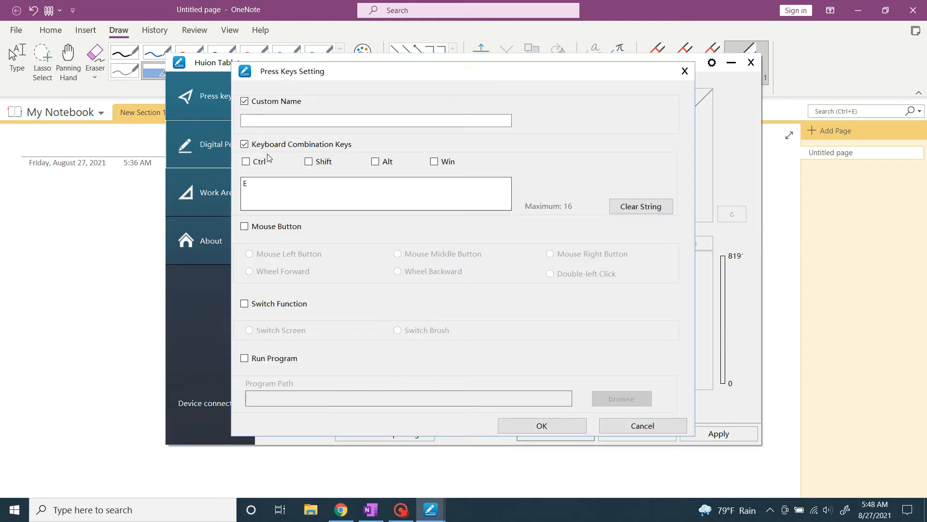
pyautogui.click(375, 161)
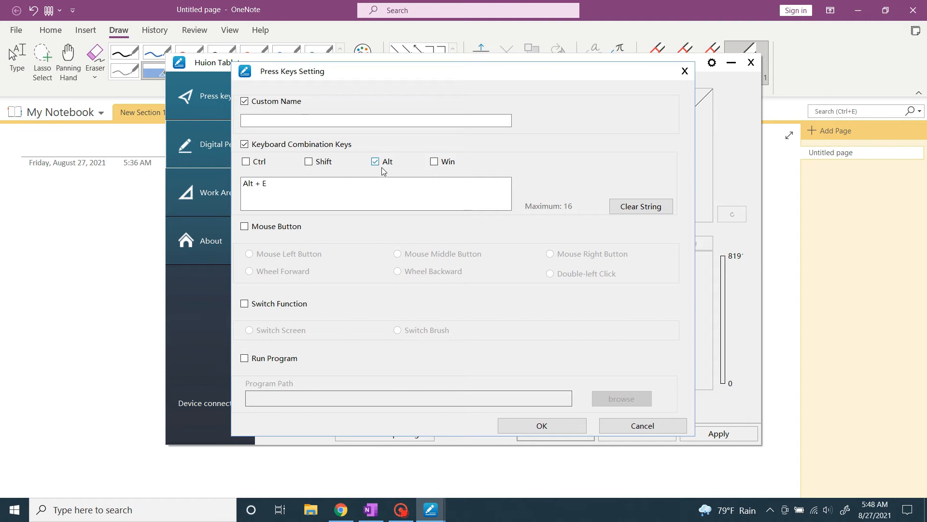
pyautogui.click(641, 207)
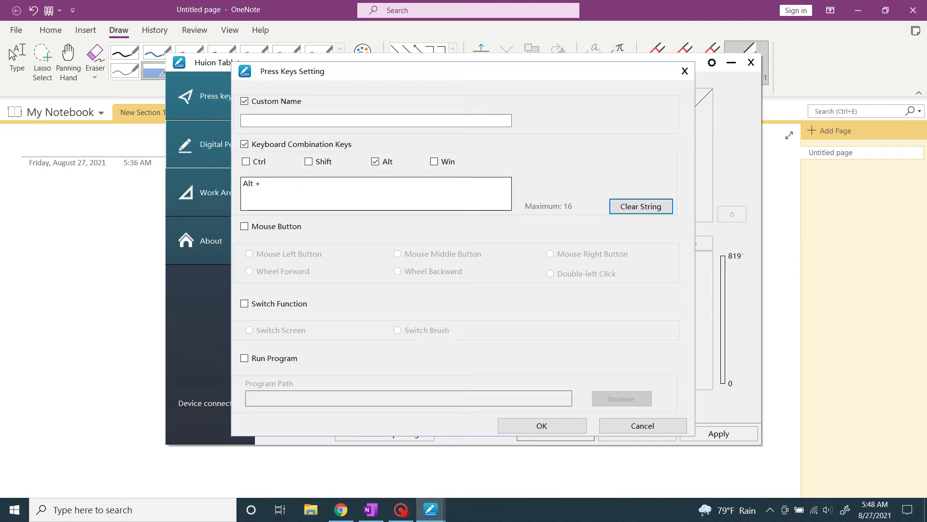
pyautogui.write('DY')
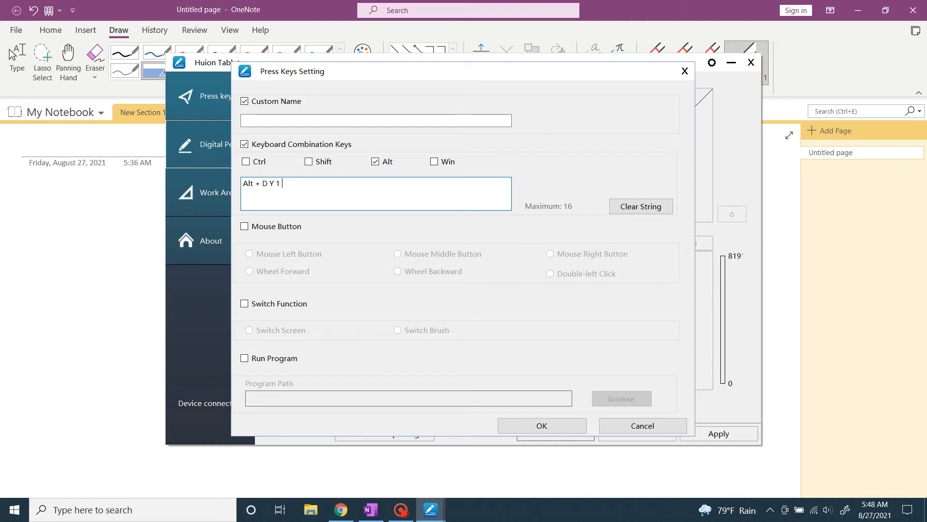
pyautogui.moveTo(558, 424)
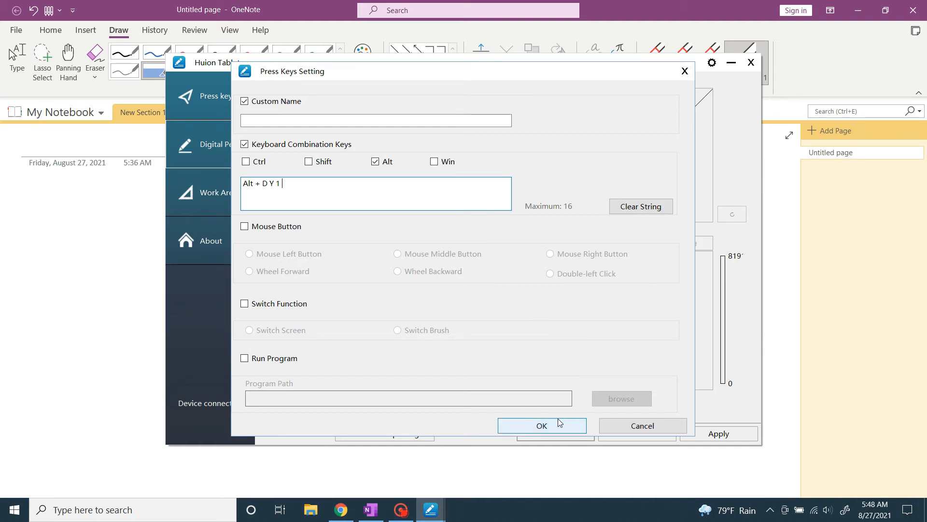
pyautogui.click(542, 426)
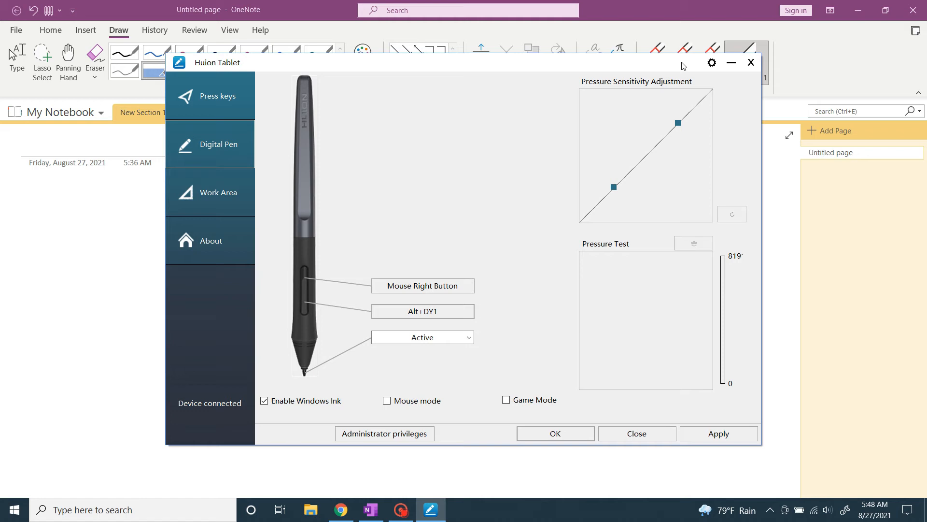
pyautogui.click(636, 433)
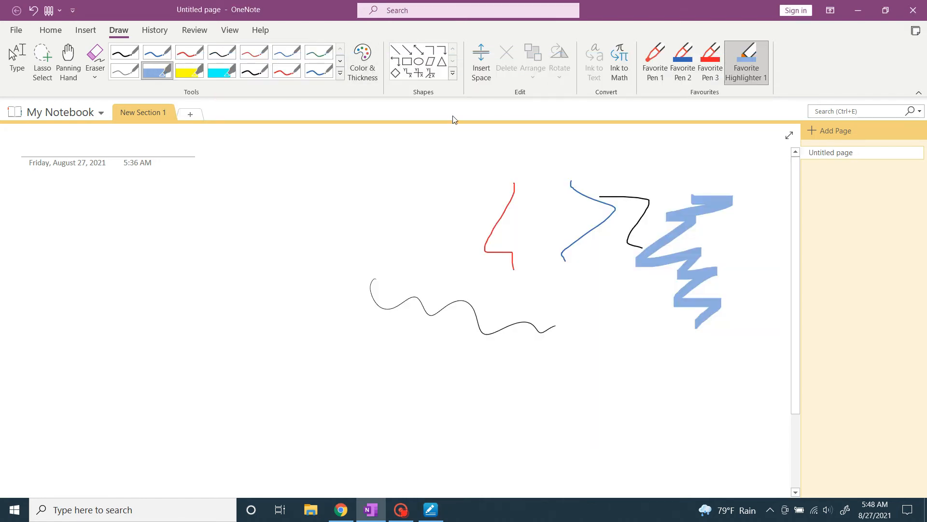
pyautogui.press('Alt')
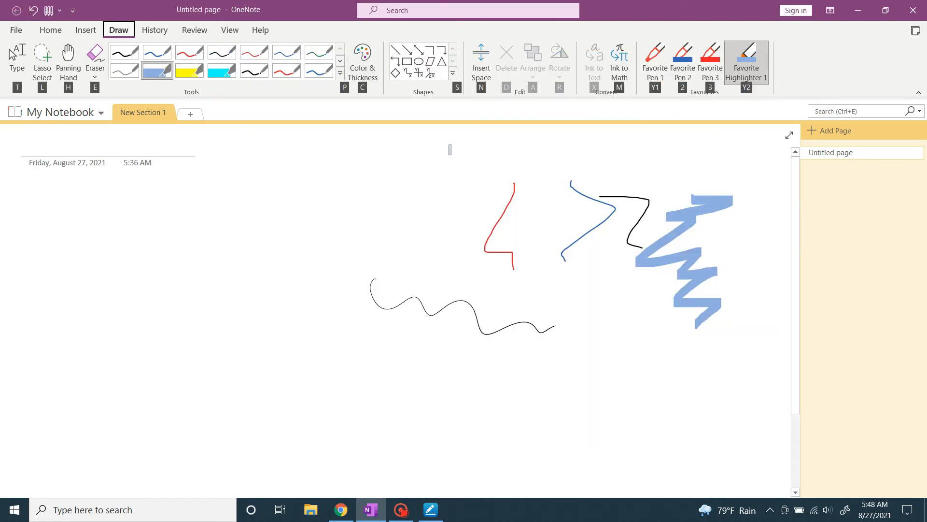
pyautogui.click(95, 76)
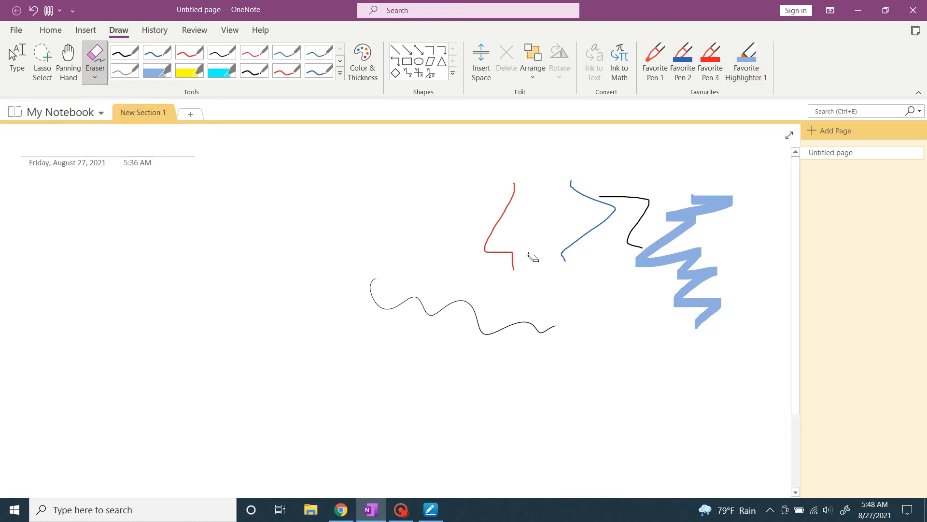
pyautogui.click(430, 509)
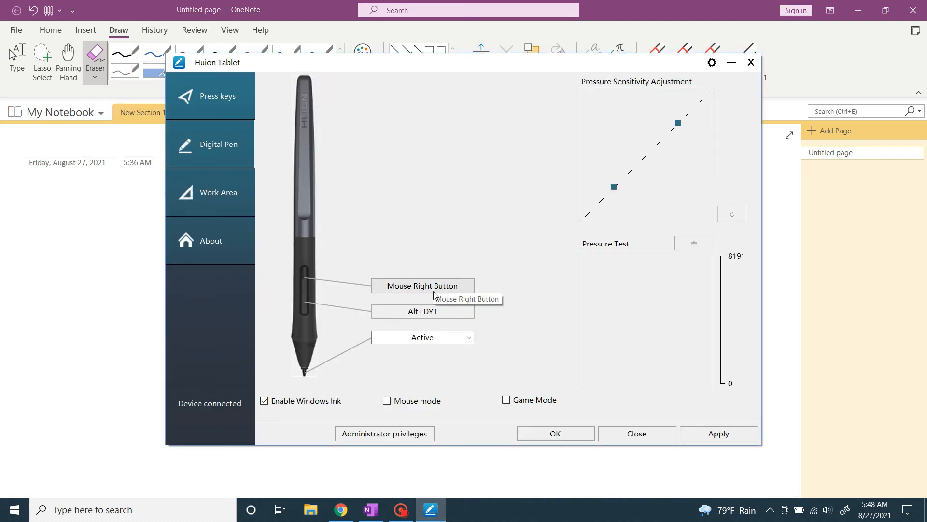
pyautogui.click(423, 285)
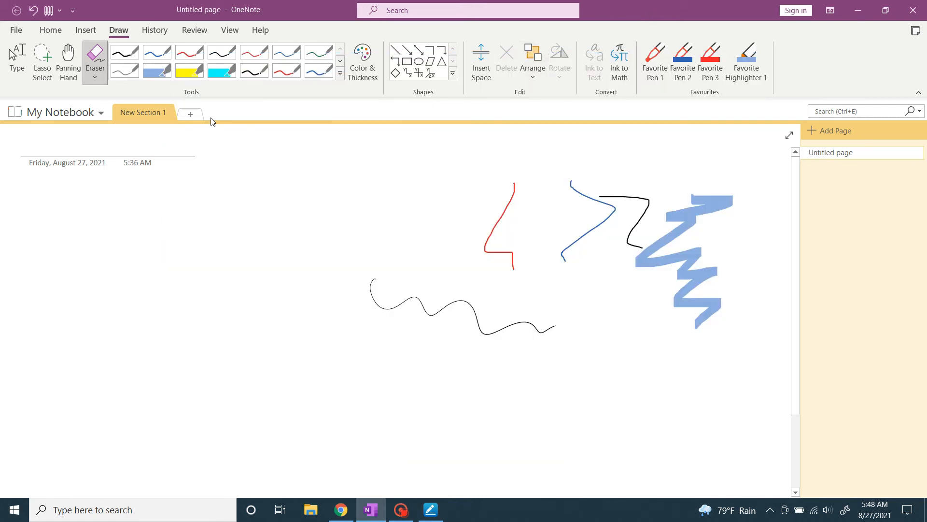
pyautogui.moveTo(277, 235)
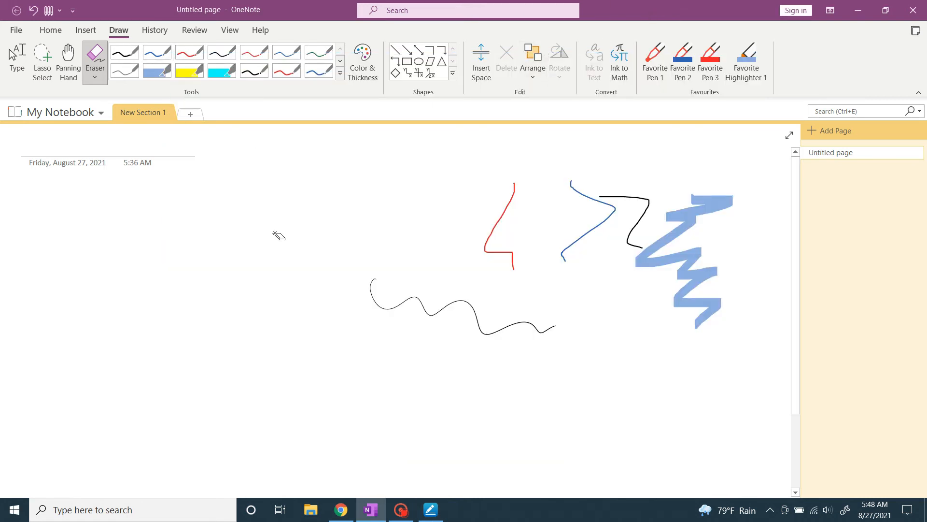
pyautogui.press('alt')
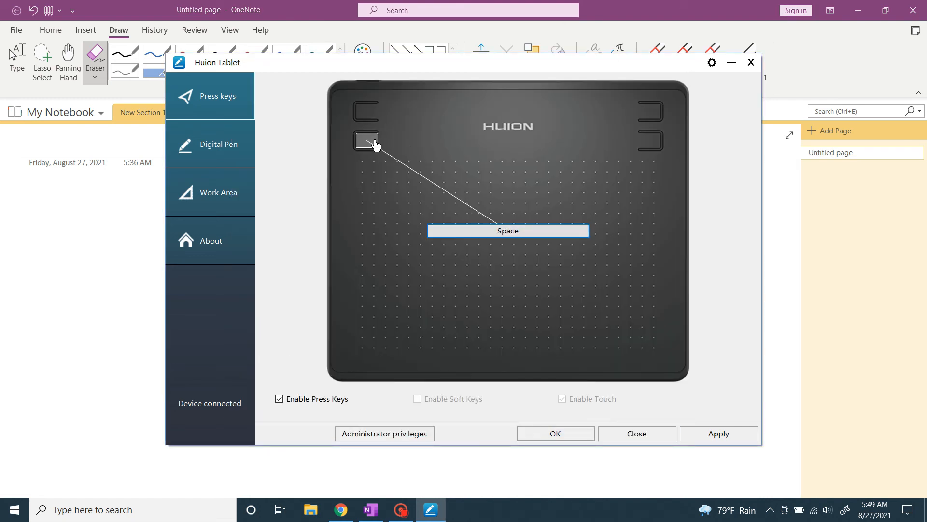
# - Remap a tablet pad button to Ctrl+Z for undo and apply the new mappings
pyautogui.click(636, 434)
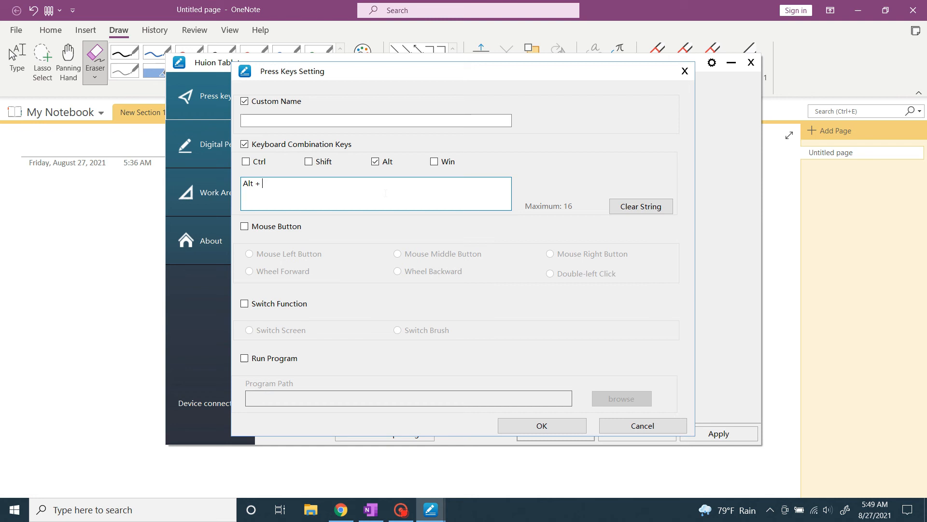
pyautogui.click(684, 71)
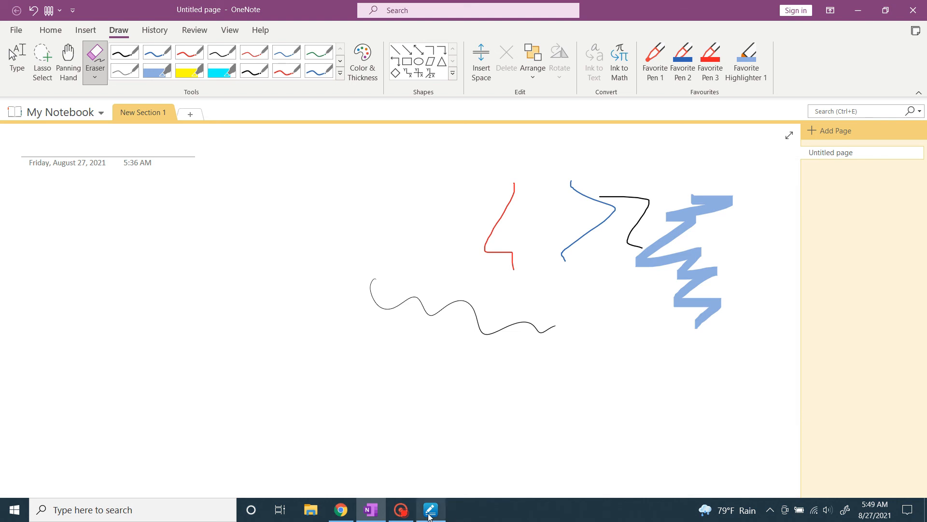
pyautogui.click(430, 509)
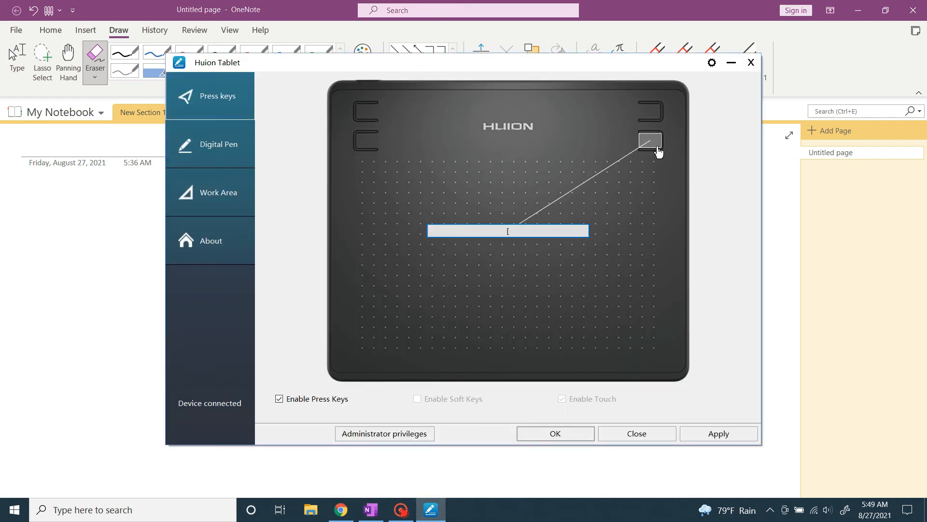
pyautogui.click(650, 139)
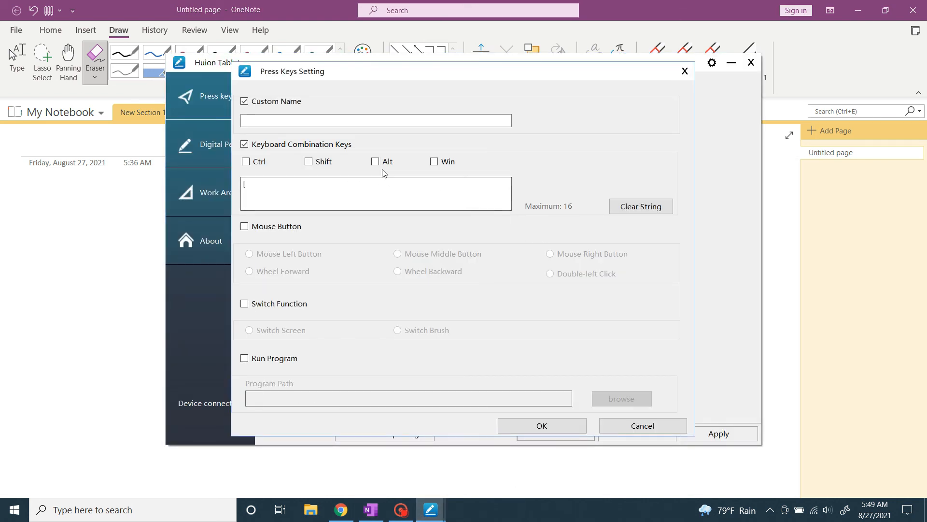
pyautogui.click(641, 206)
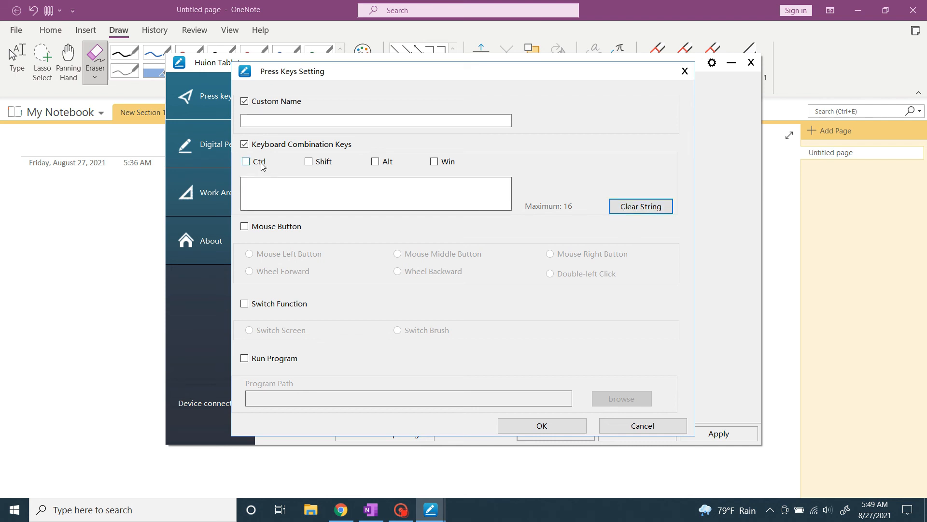
pyautogui.click(246, 161)
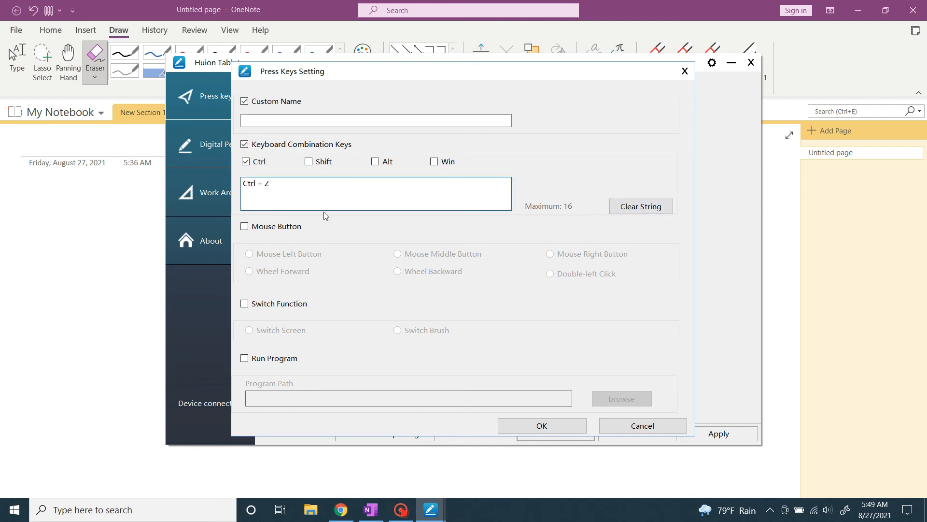
pyautogui.click(543, 425)
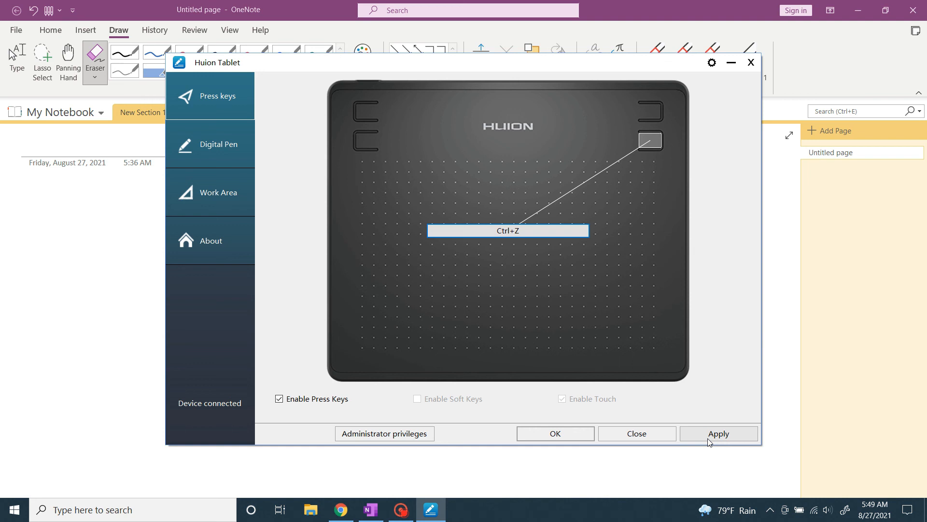
pyautogui.click(637, 433)
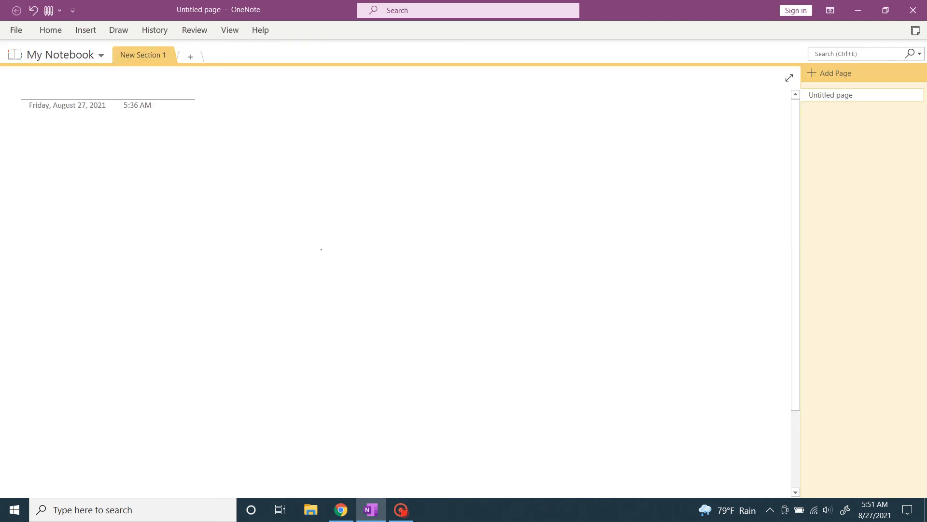
# - Draw black, blue and red wavy test strokes using the remapped buttons
pyautogui.moveTo(316, 189); pyautogui.dragTo(360, 325)
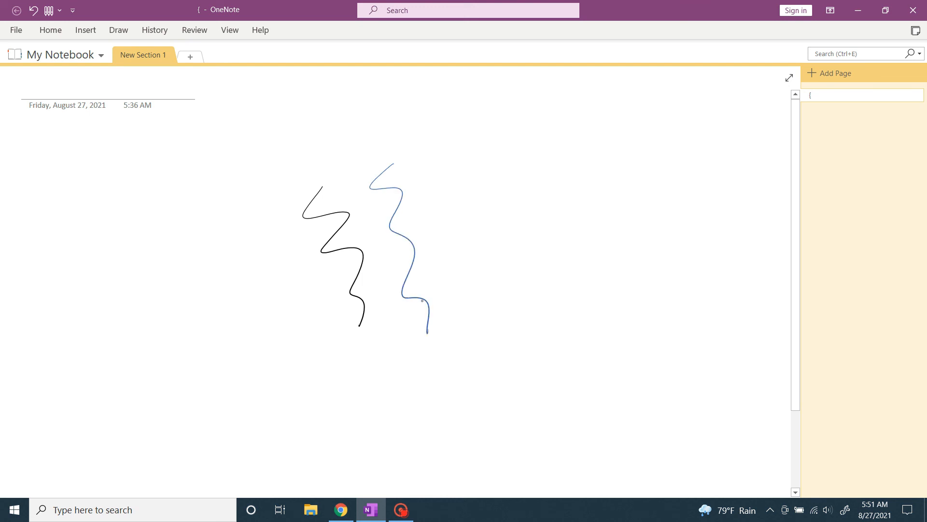
pyautogui.moveTo(458, 169); pyautogui.dragTo(507, 310)
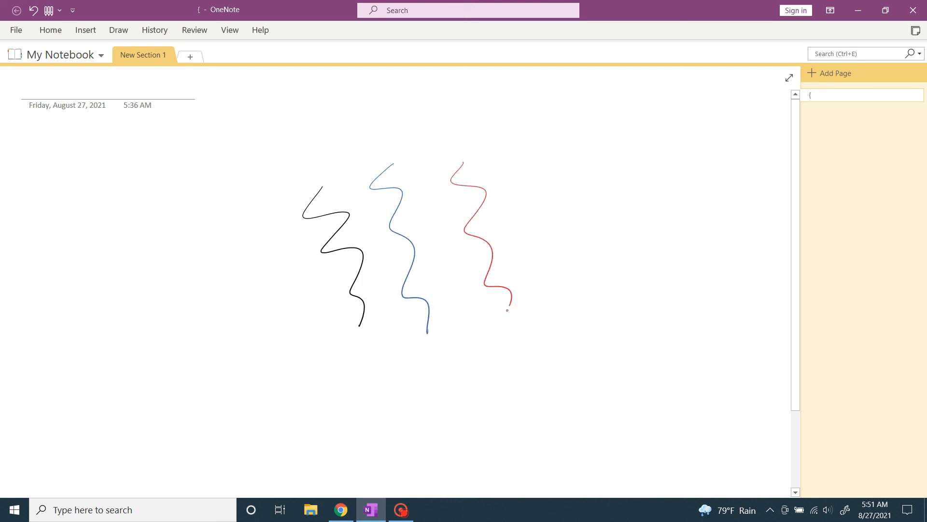